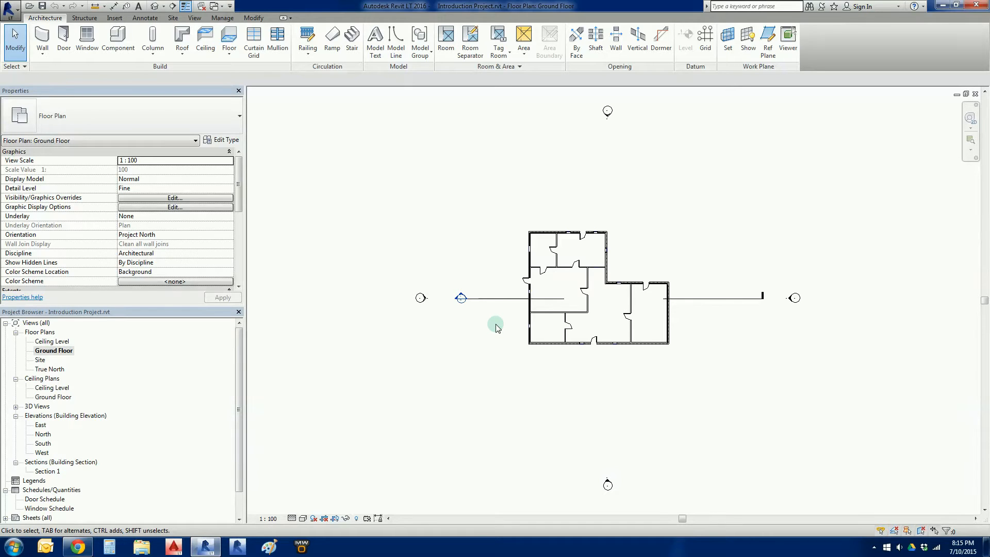
mouse_move(498, 331)
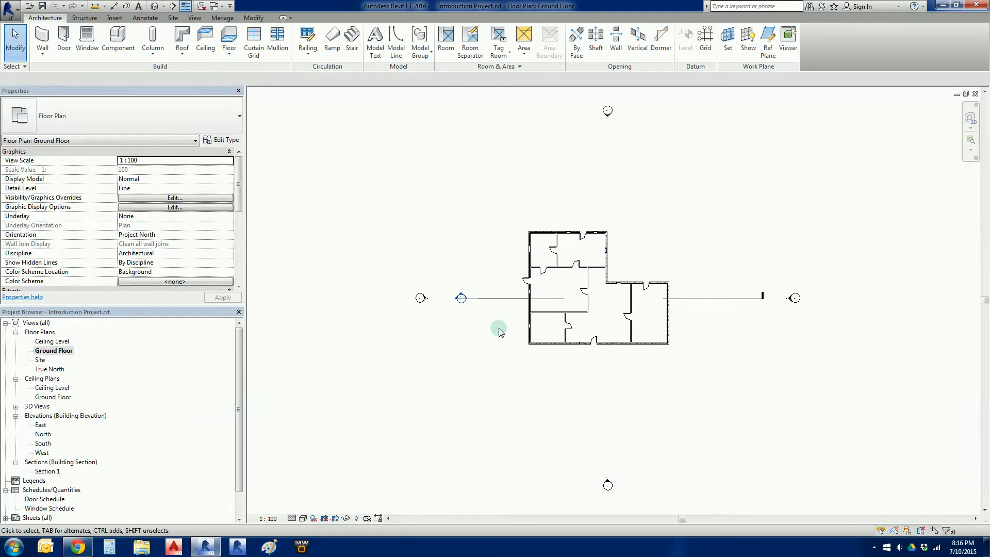
mouse_move(363, 147)
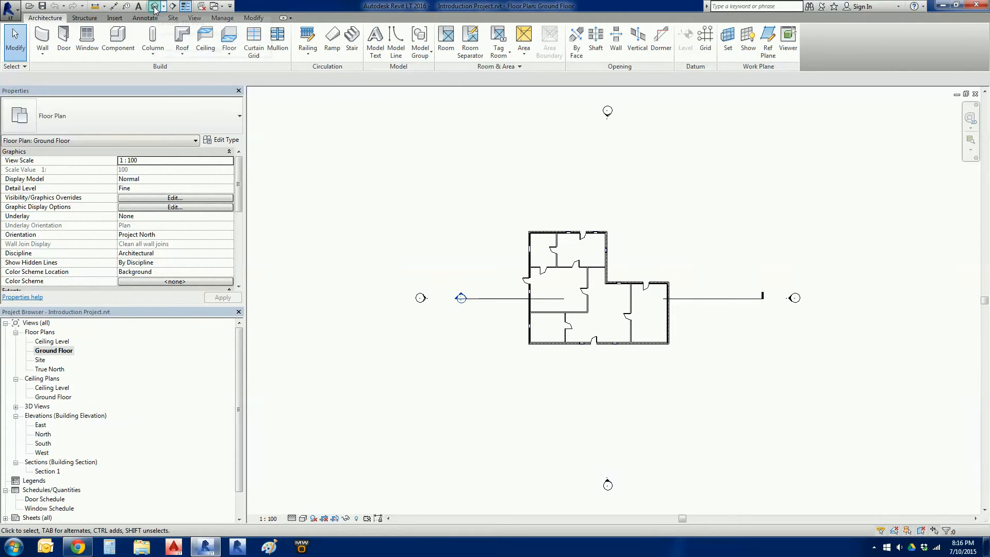
Open the Ceiling Level plan and fit the hip roof outline in view.
double_click(54, 341)
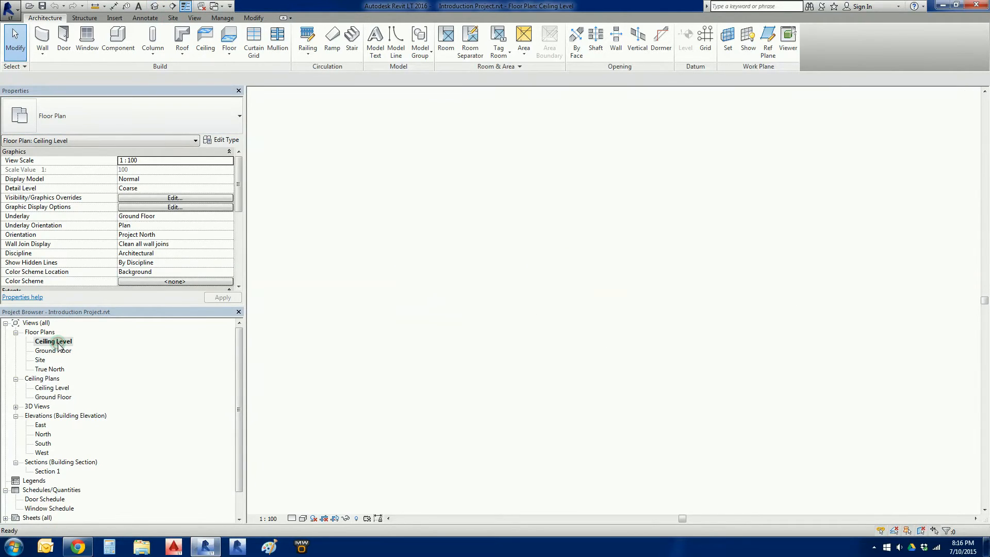
double_click(53, 341)
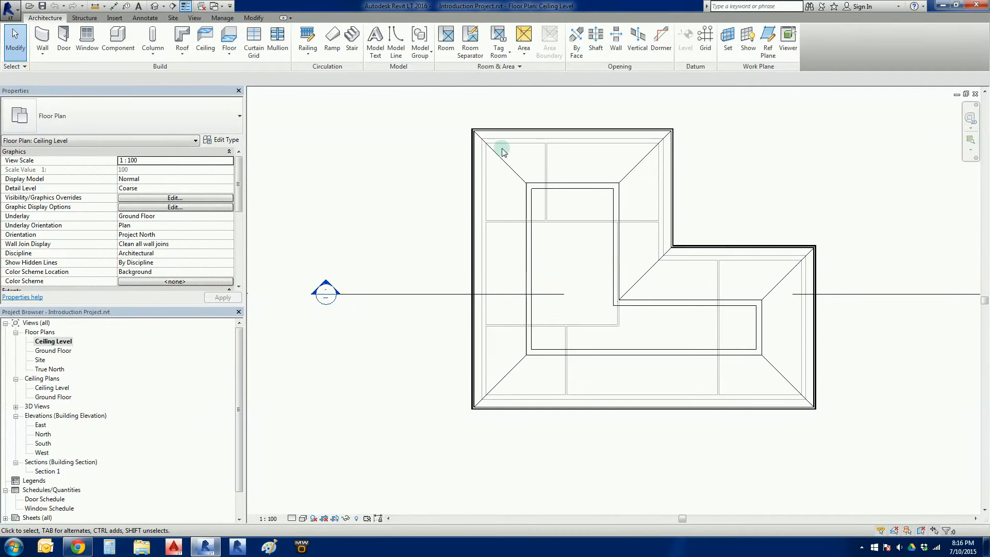
mouse_move(458, 231)
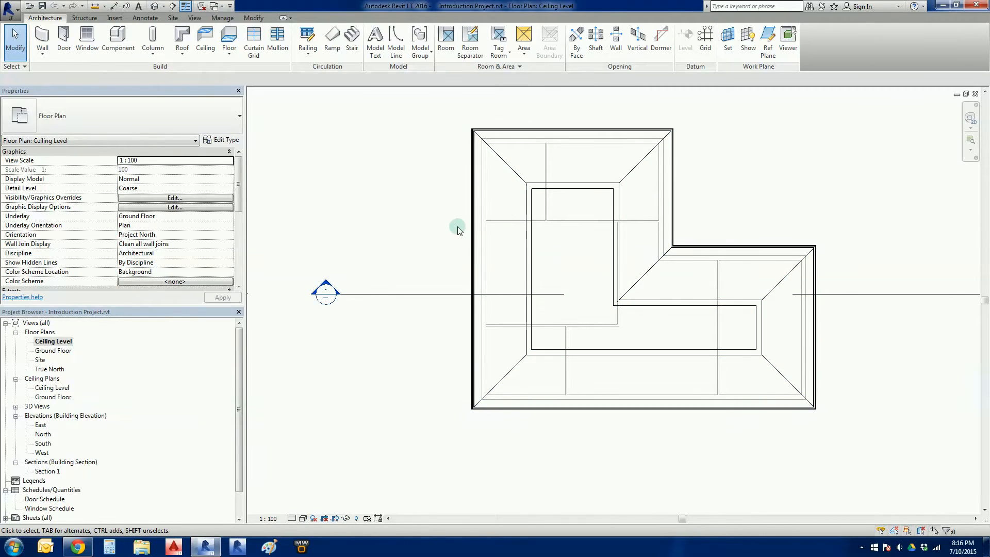
mouse_move(310, 183)
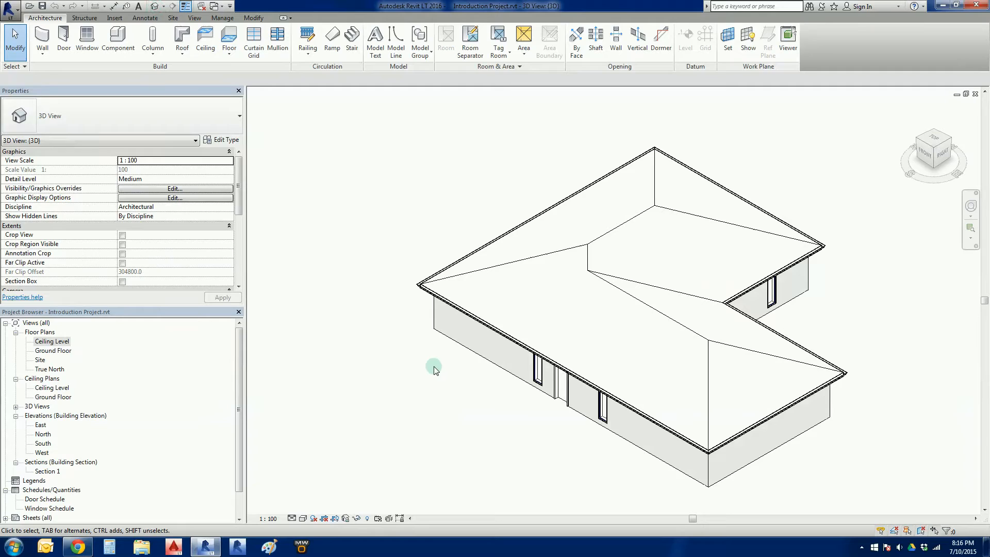
Orbit the 3D house to inspect its walls, then switch to the Ground Floor plan.
drag(434, 370, 502, 416)
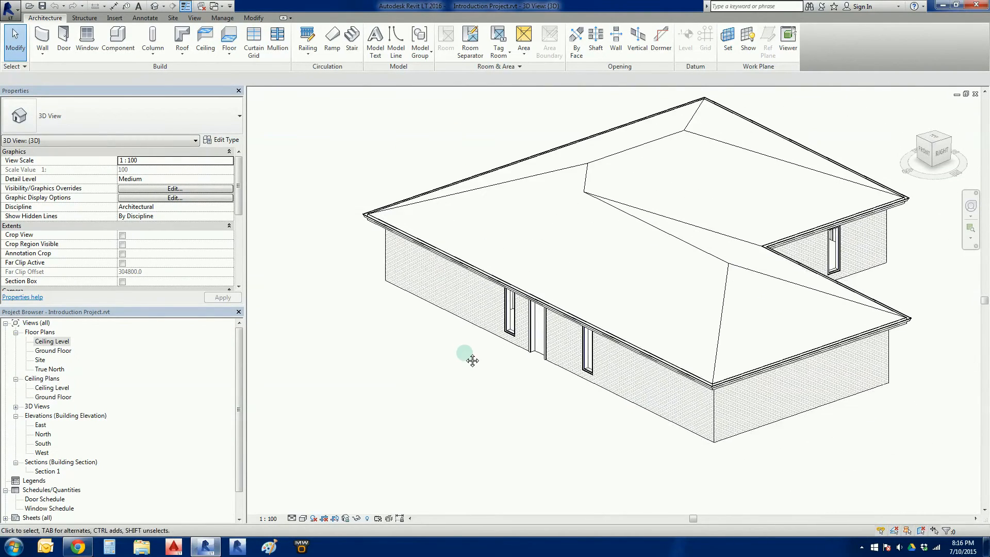
drag(472, 361, 487, 395)
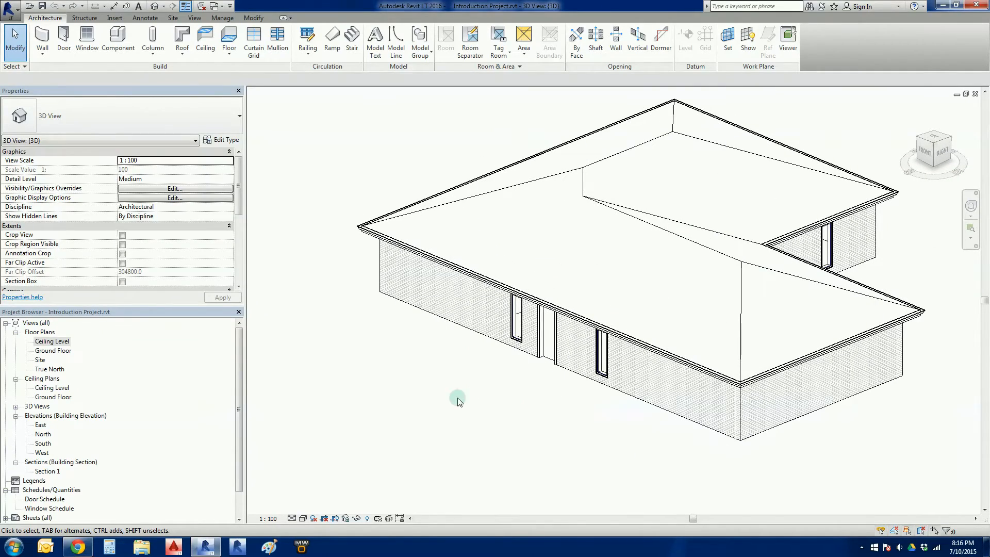
double_click(53, 351)
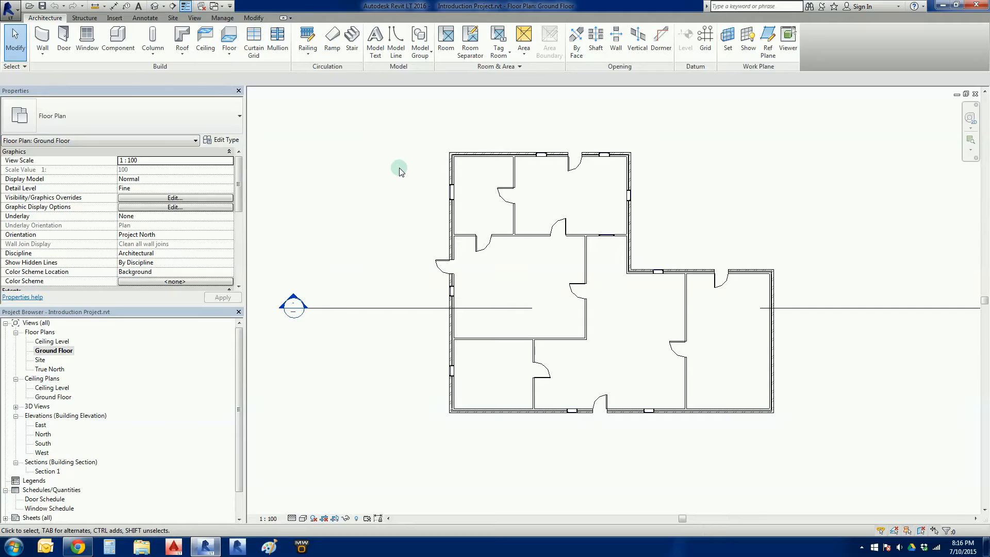
mouse_move(416, 186)
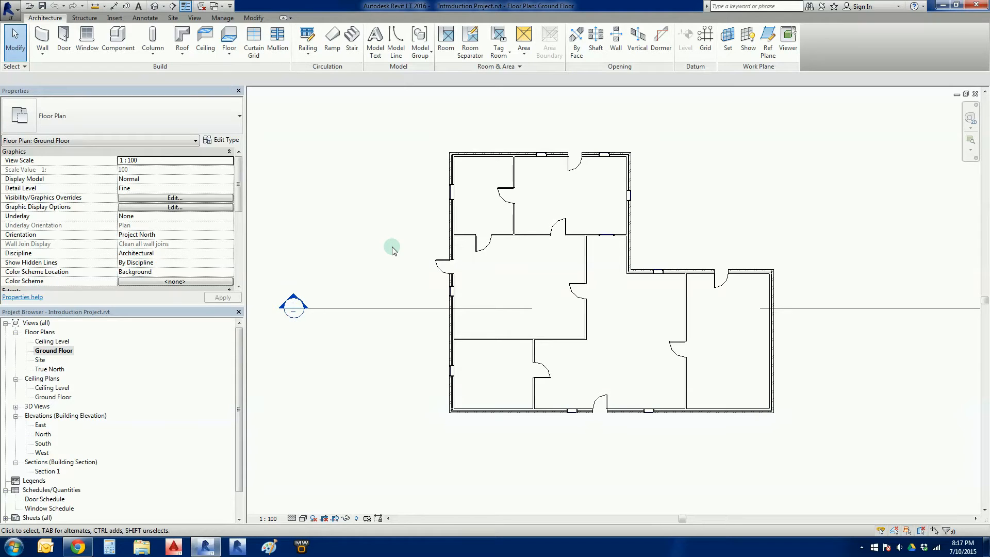
mouse_move(54, 357)
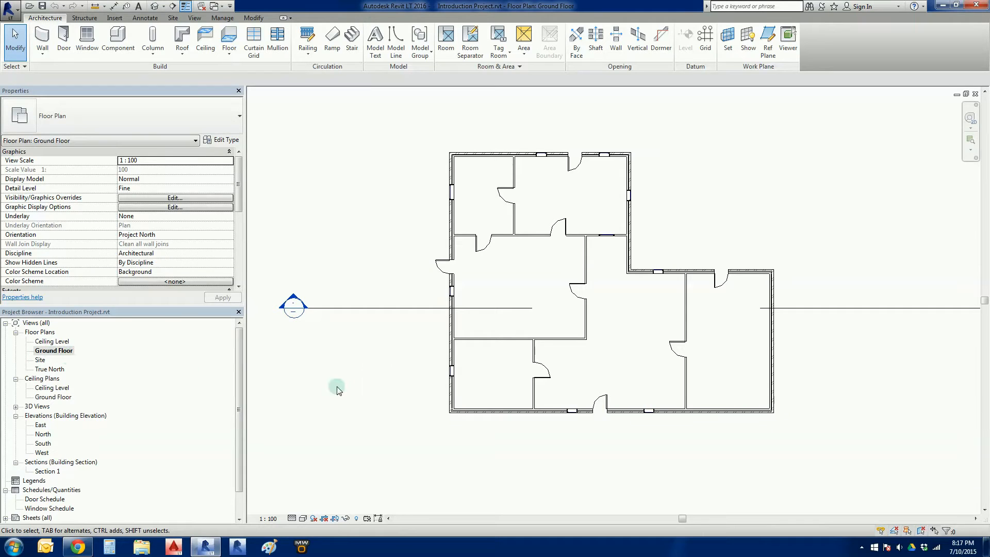
mouse_move(337, 190)
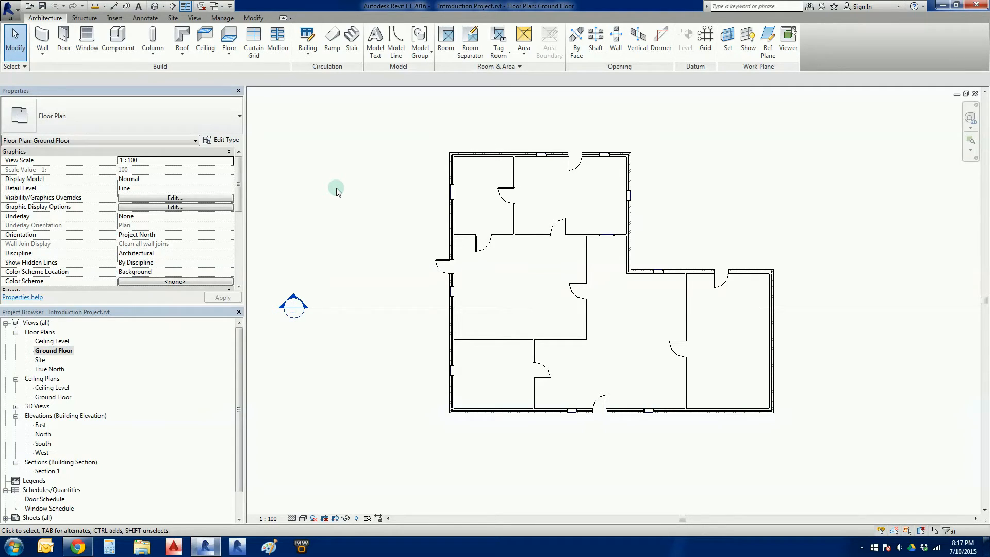
mouse_move(229, 39)
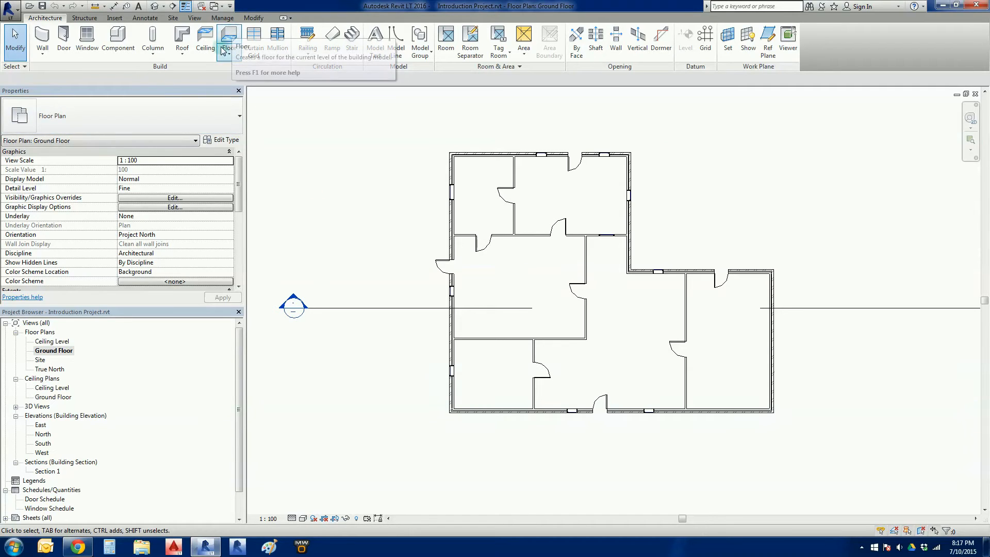
Show the Floor drop-down with its architectural, structural and slab-edge options.
click(228, 39)
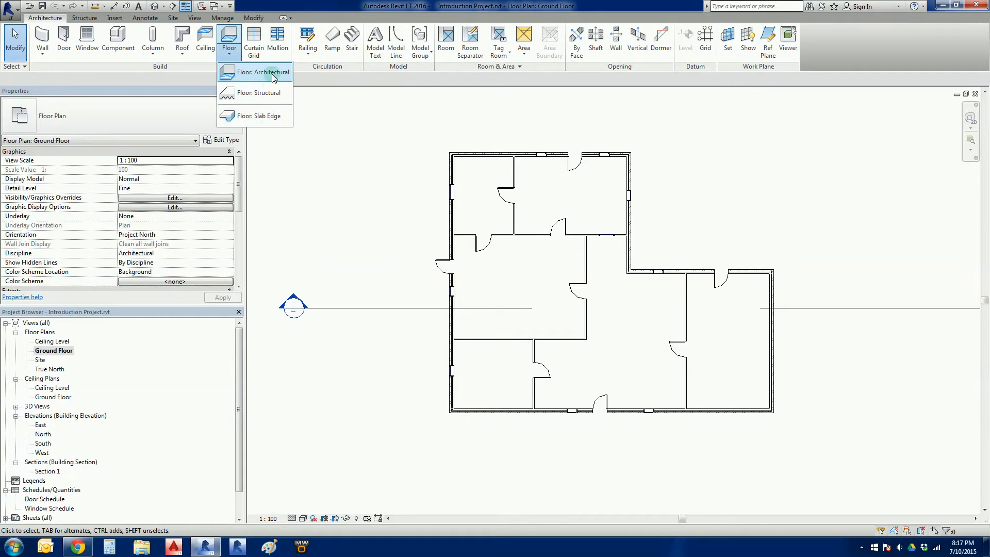
mouse_move(259, 73)
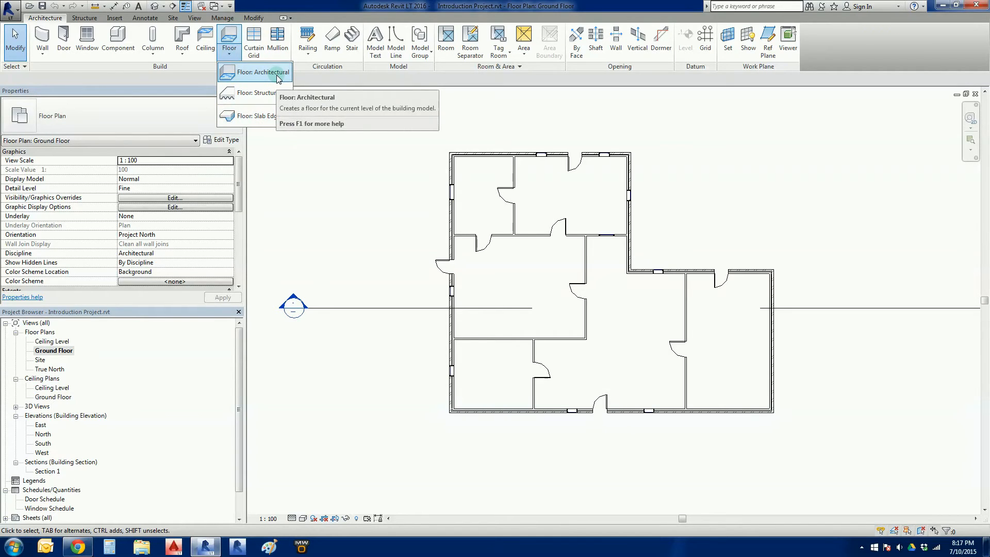
mouse_move(259, 93)
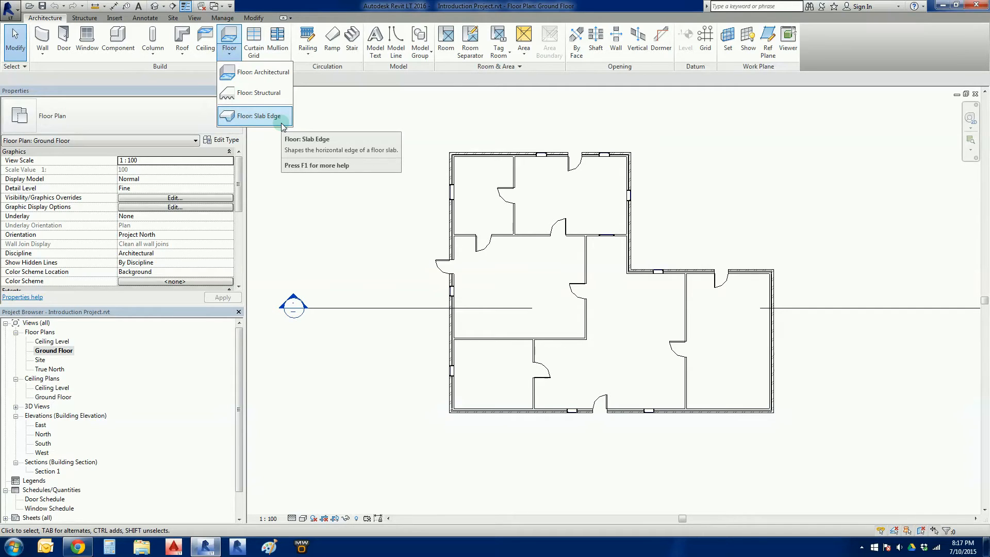
mouse_move(270, 150)
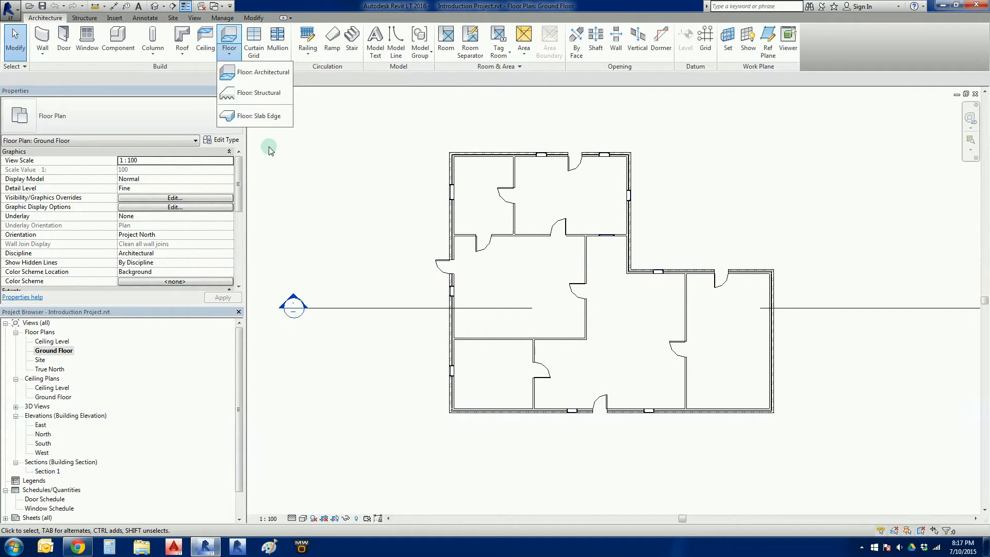
mouse_move(265, 72)
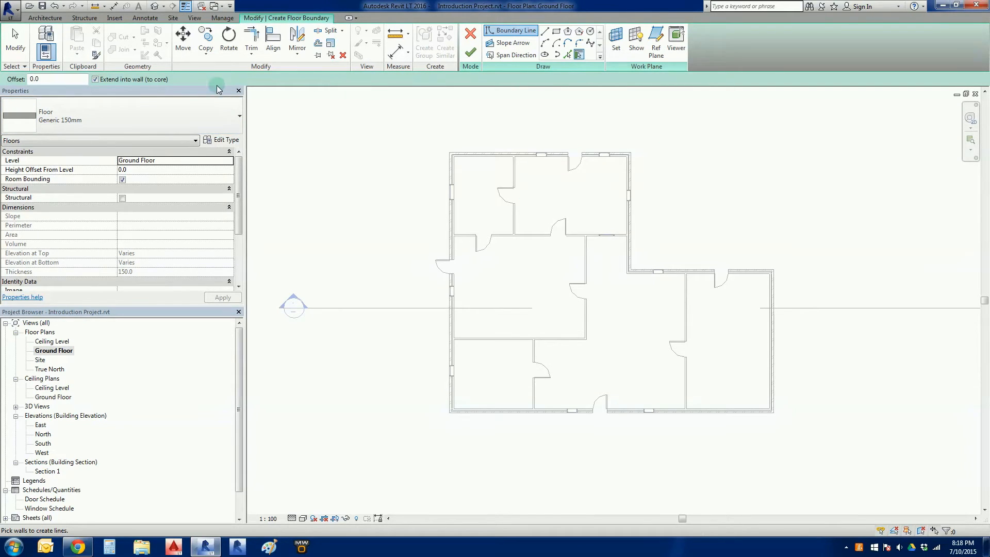
Start sketching an architectural floor on the Ground Floor.
click(56, 79)
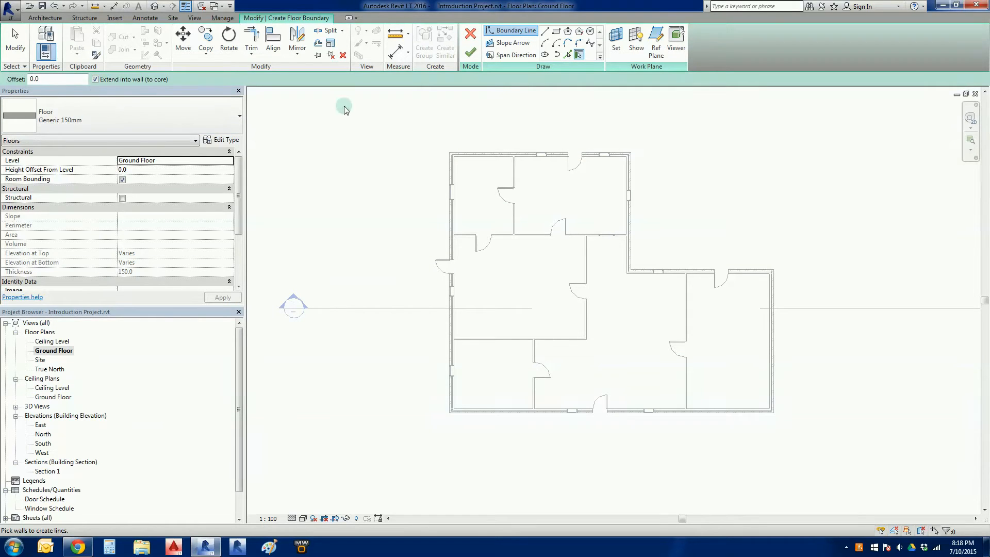
mouse_move(339, 106)
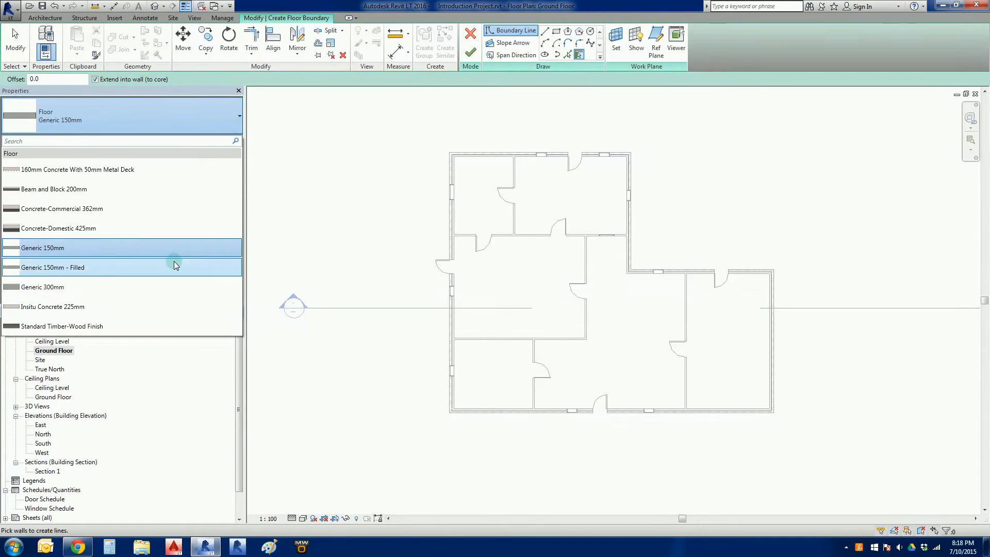
mouse_move(174, 287)
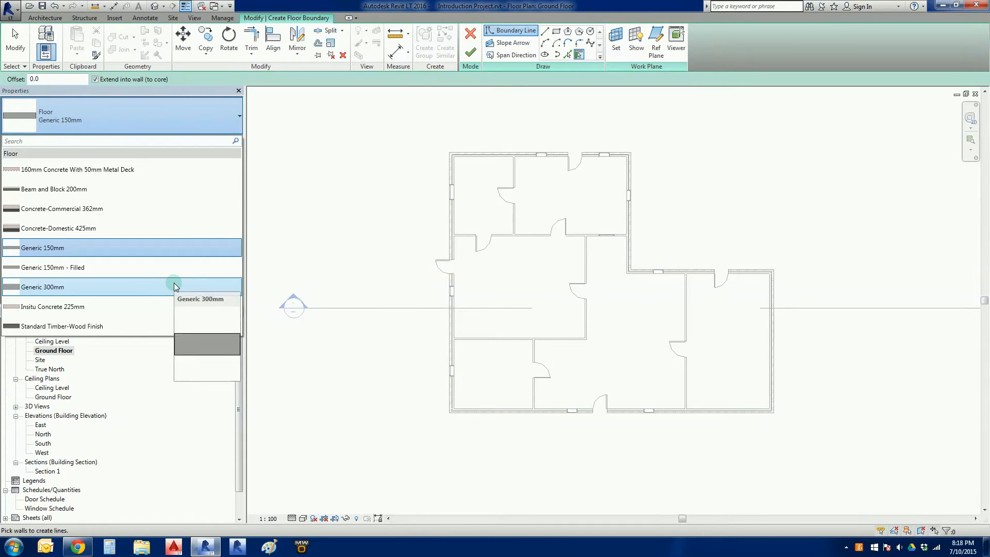
mouse_move(174, 189)
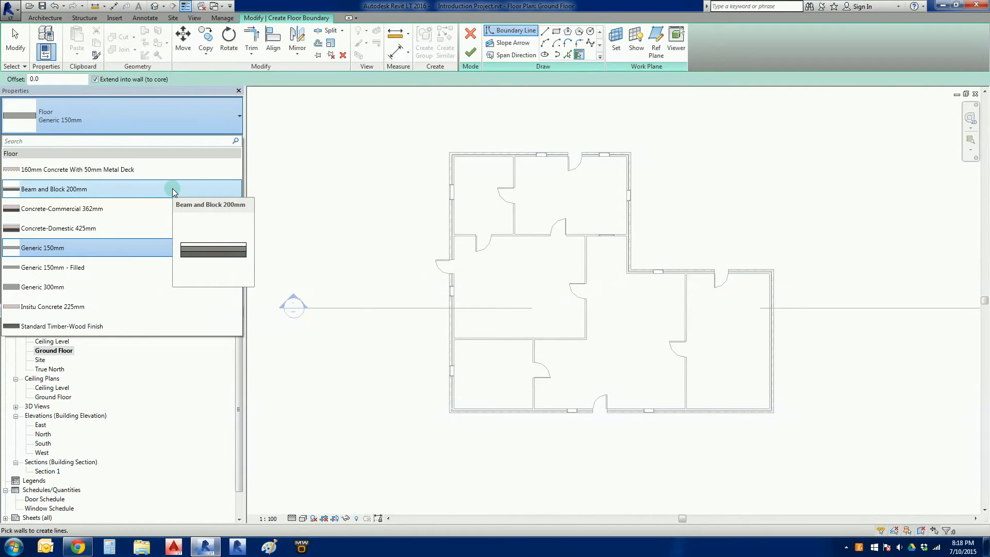
mouse_move(97, 297)
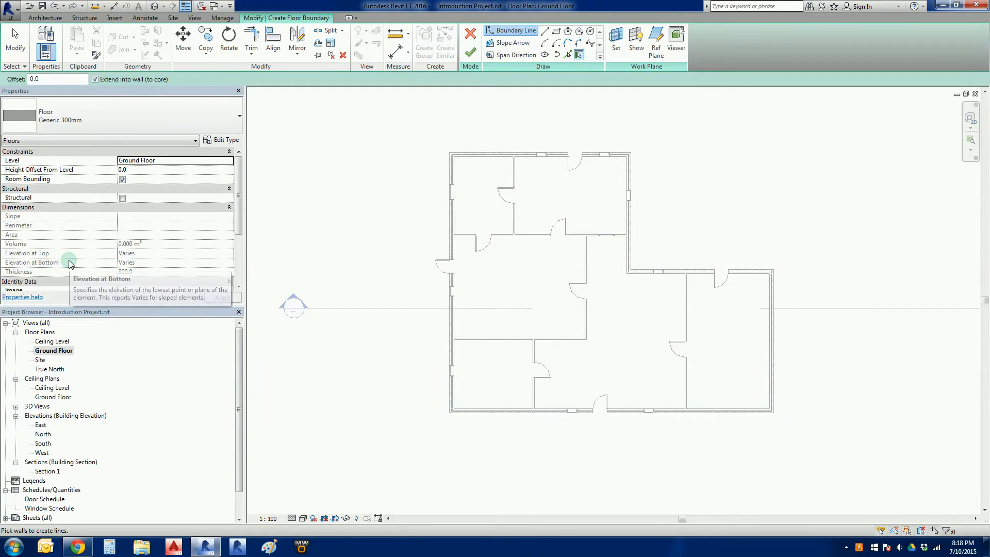
mouse_move(367, 196)
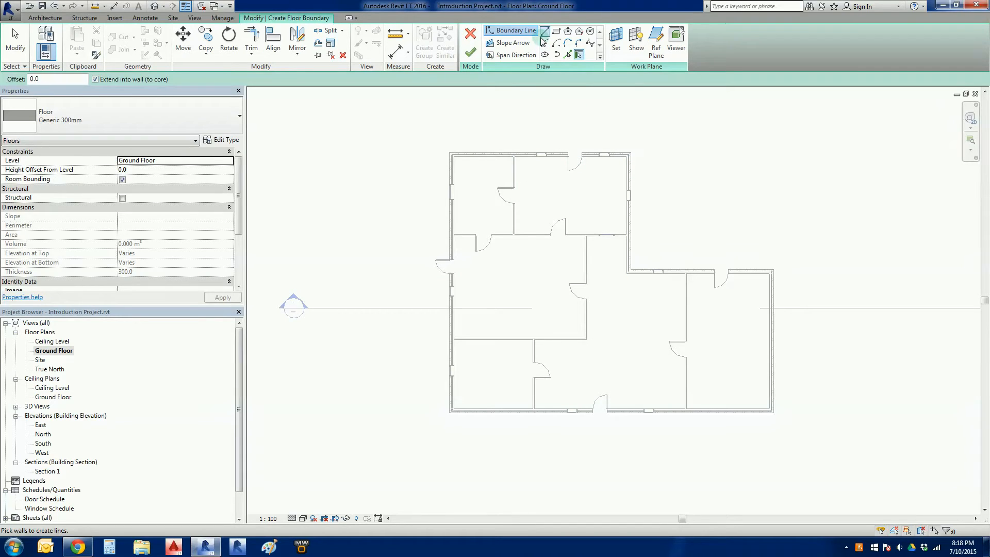
mouse_move(545, 33)
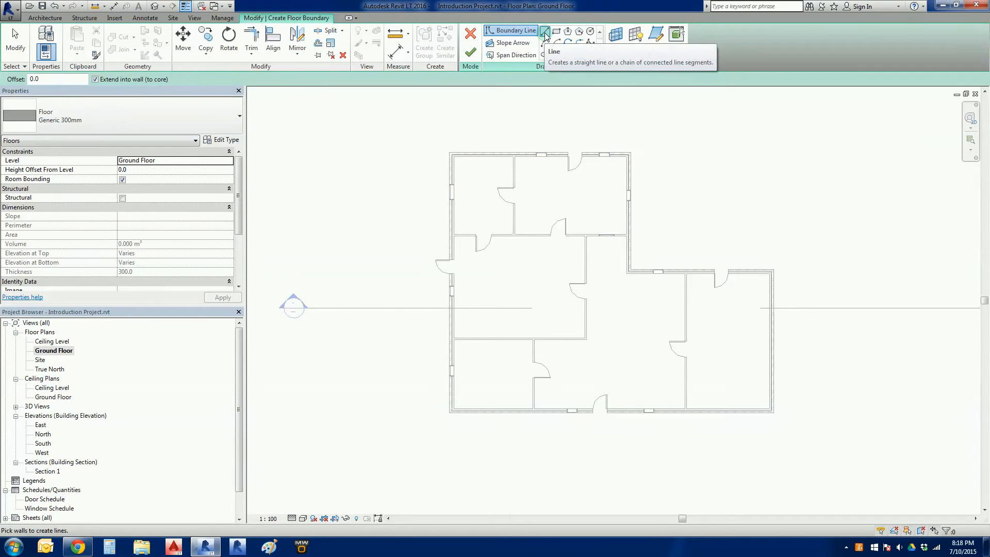
Choose the straight Line tool for drawing the floor boundary.
click(545, 32)
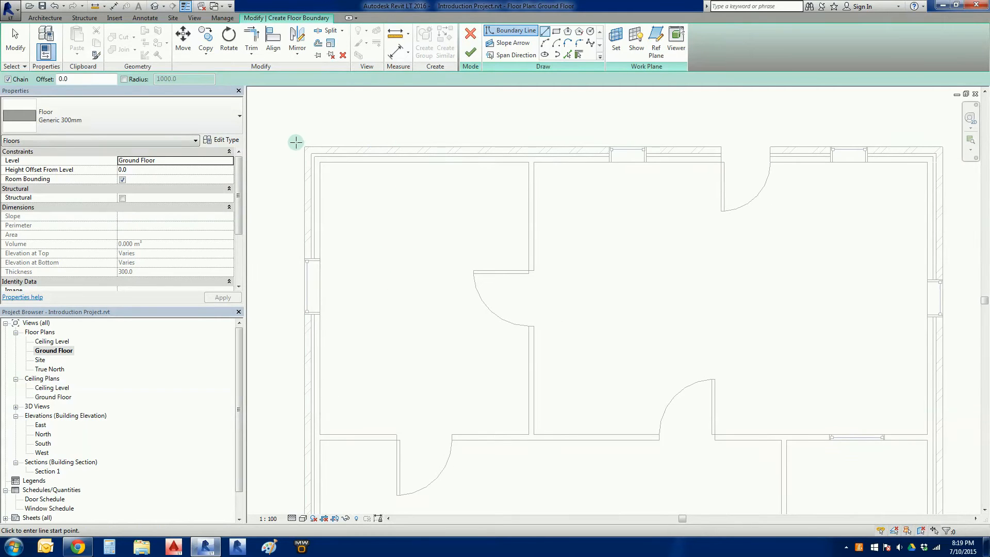
Draw the first boundary line from the top-left outer corner along the top wall.
click(296, 143)
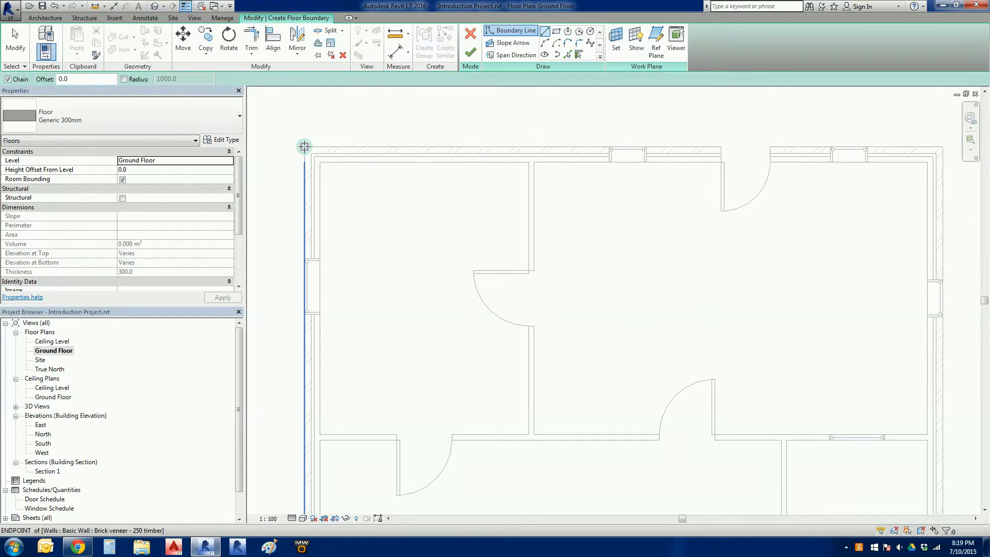
mouse_move(305, 146)
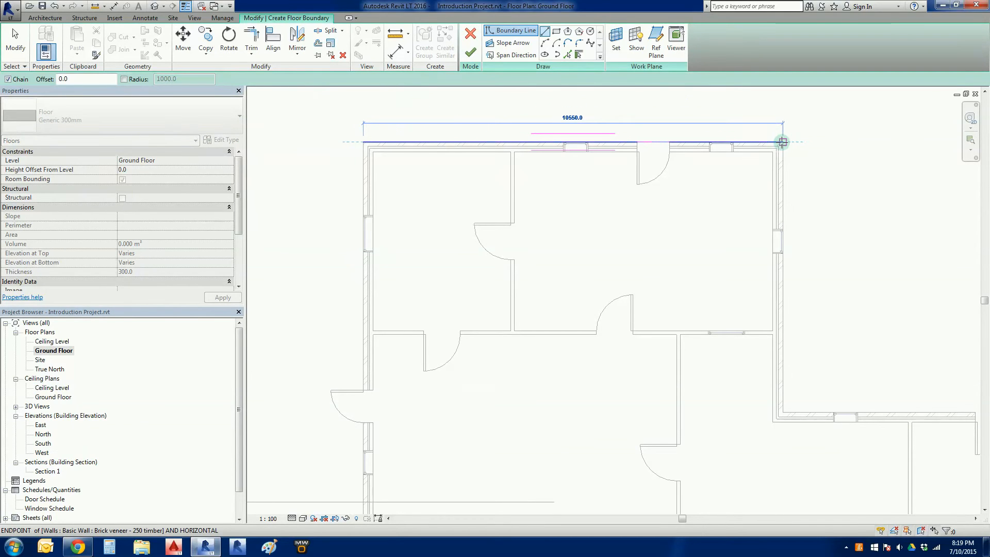
click(862, 327)
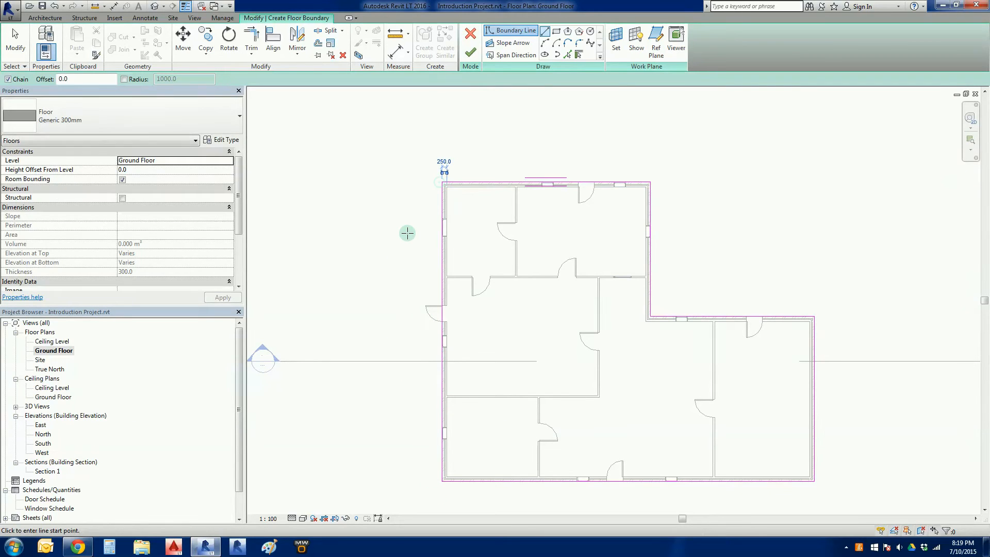
mouse_move(403, 234)
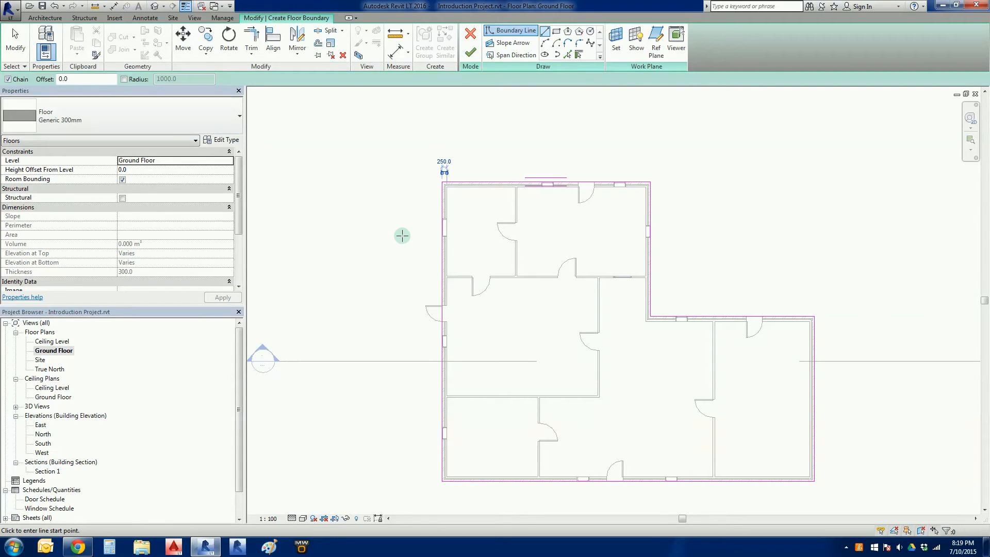
mouse_move(401, 238)
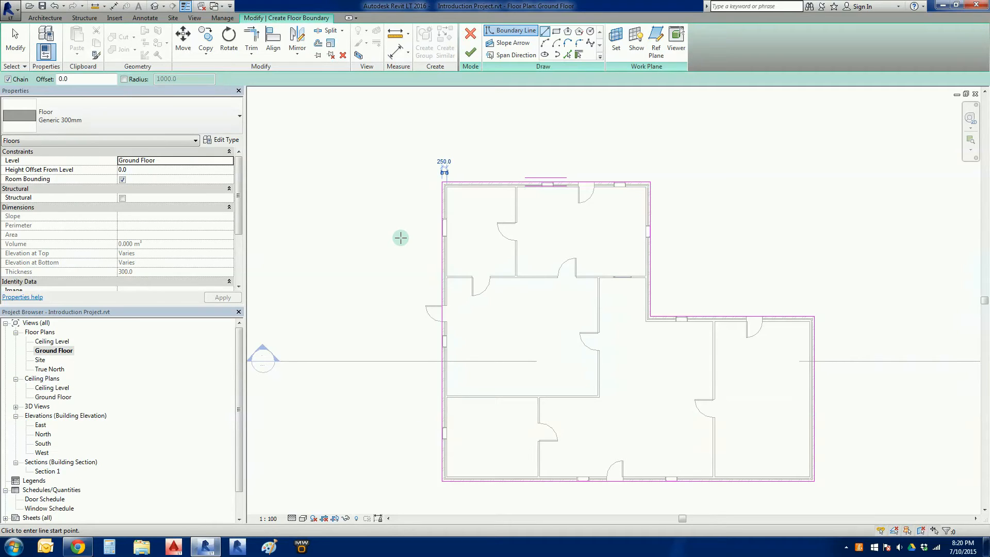
mouse_move(416, 236)
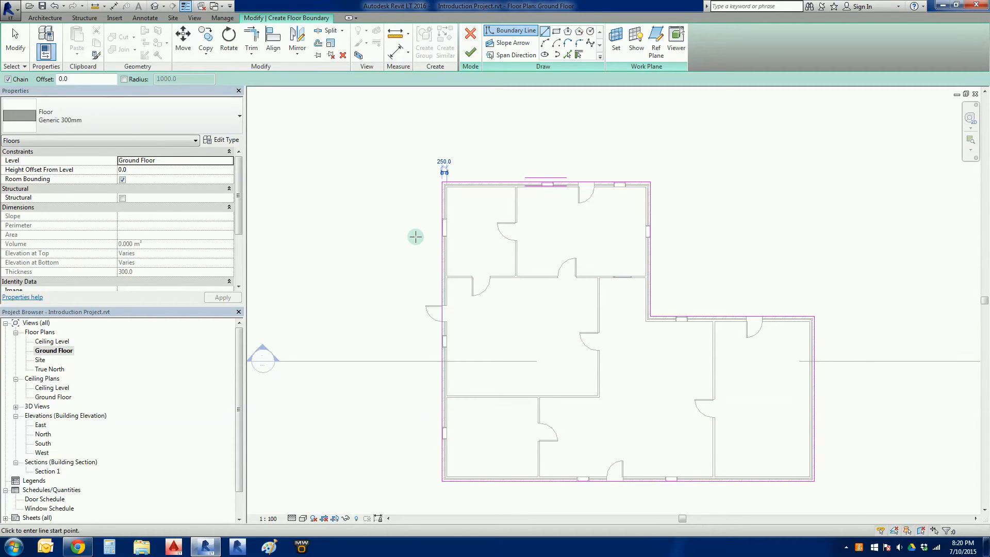
mouse_move(844, 444)
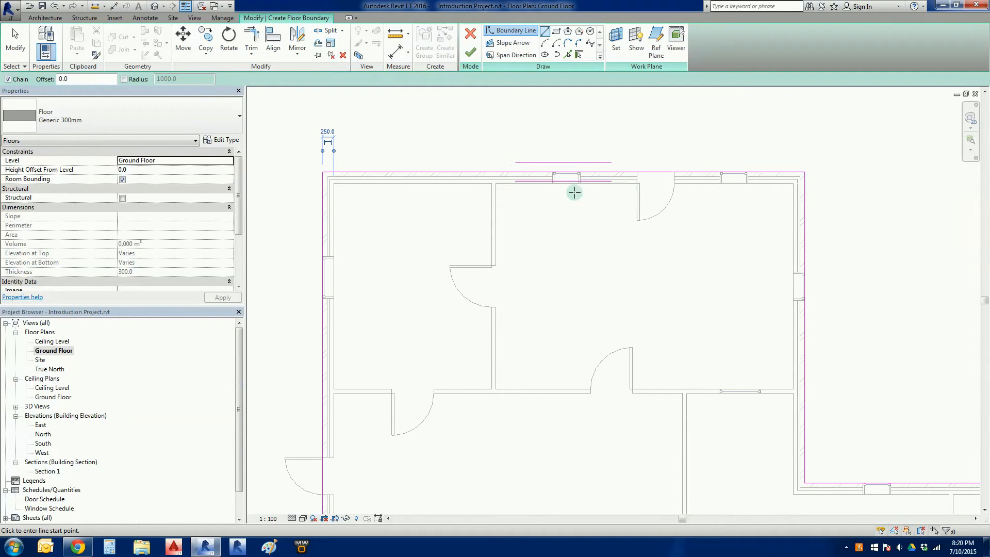
mouse_move(566, 227)
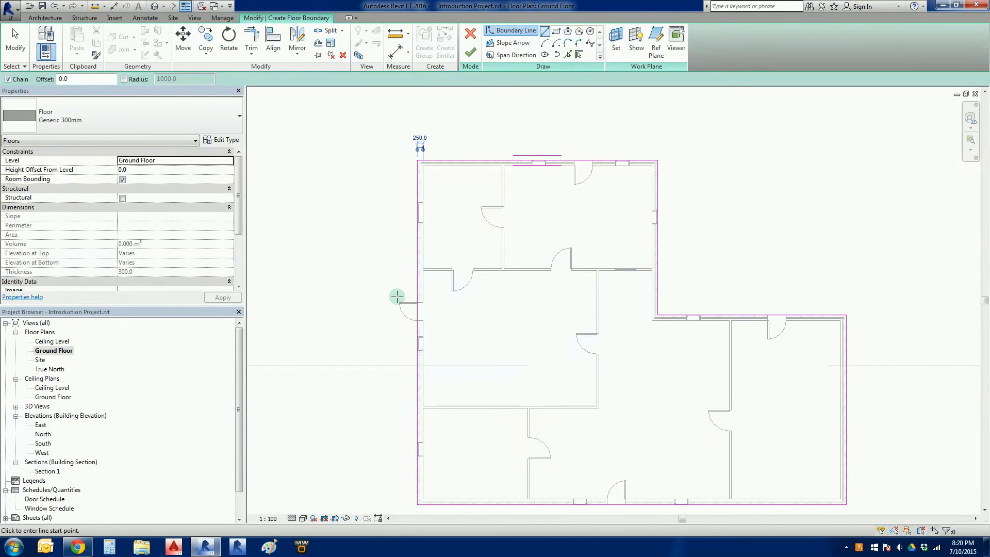
mouse_move(565, 164)
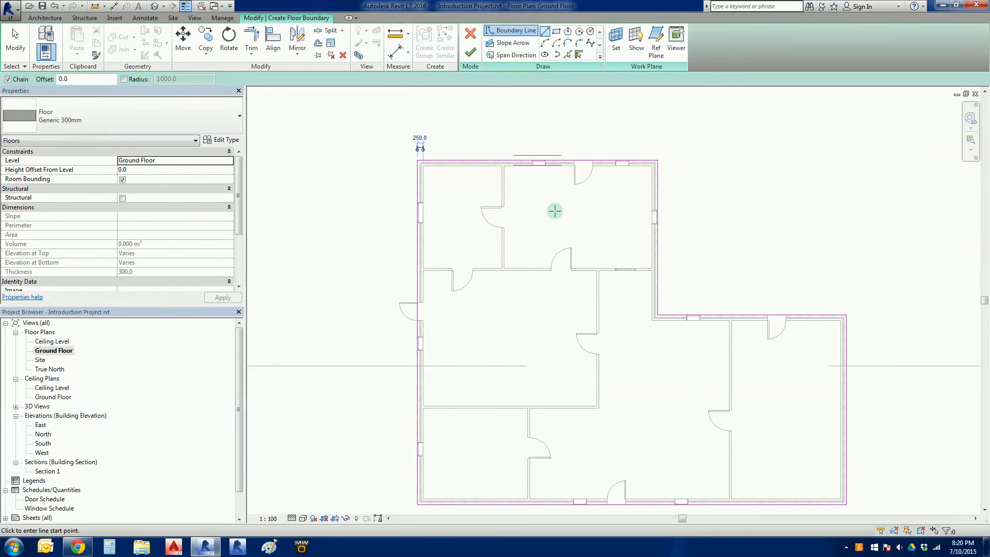
mouse_move(714, 279)
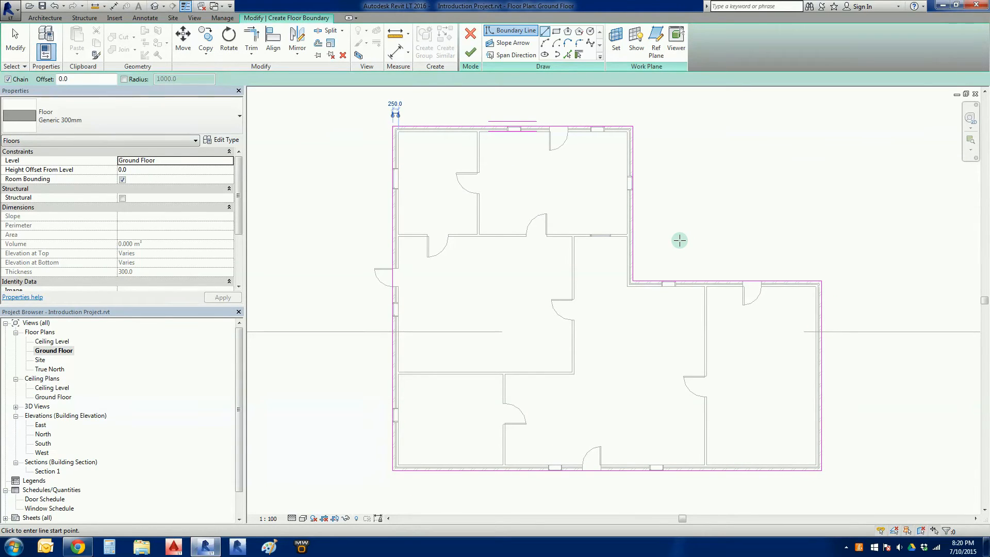
mouse_move(744, 209)
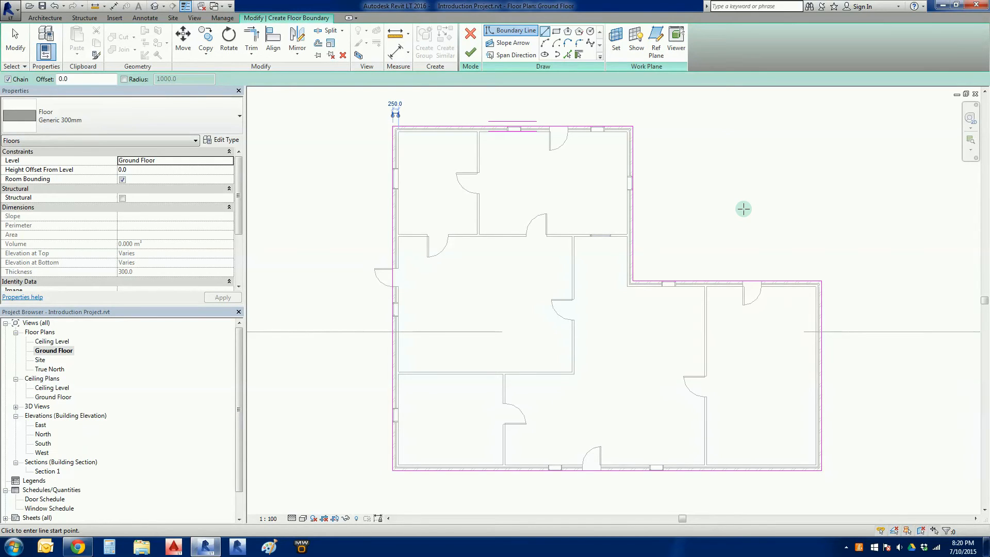
mouse_move(375, 126)
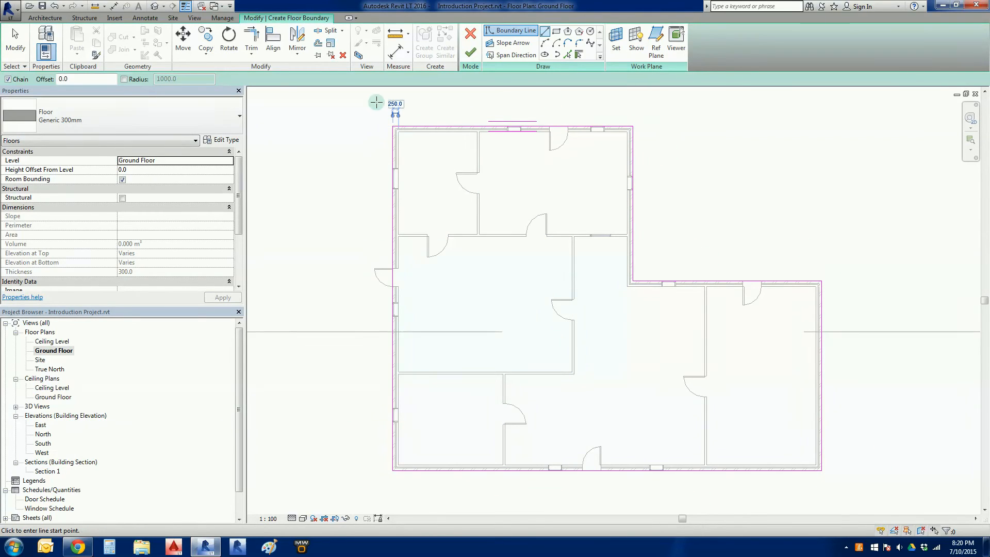
mouse_move(373, 169)
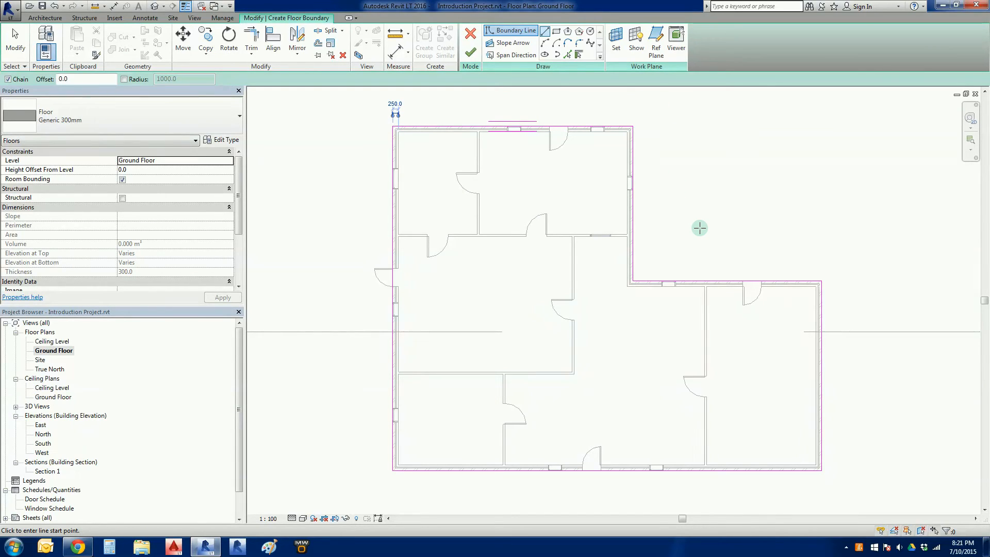
Attempt to finish the floor, then dismiss the open-loop error to keep sketching.
click(700, 228)
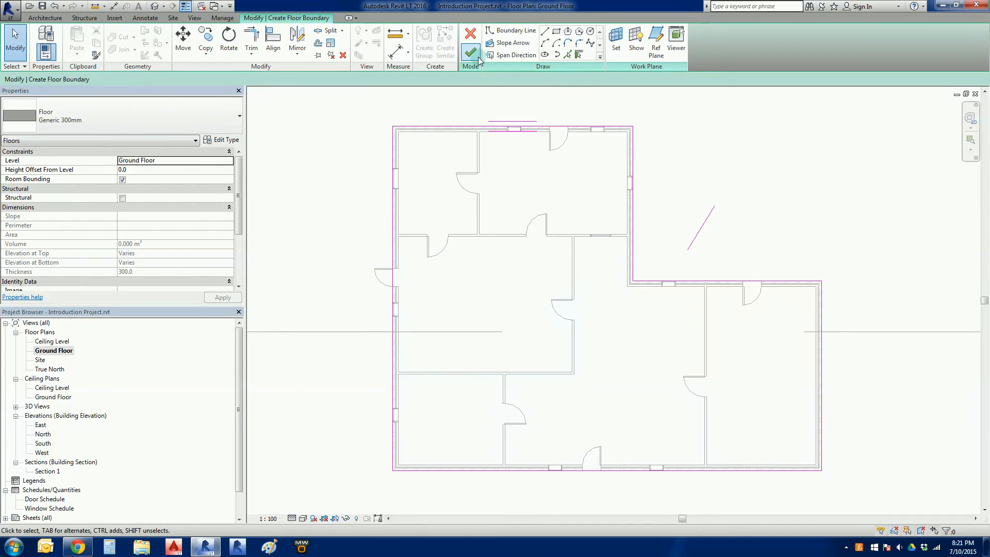
click(470, 54)
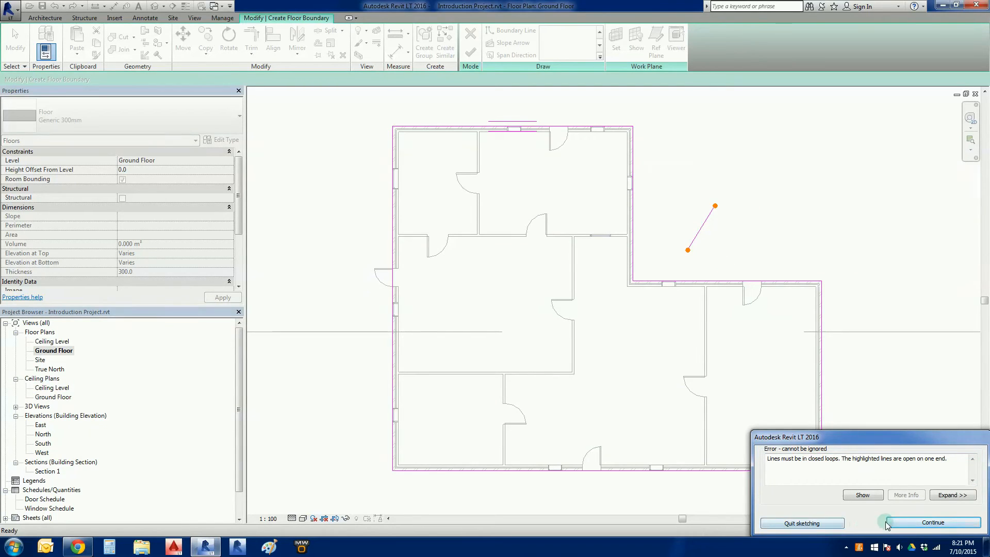
click(932, 523)
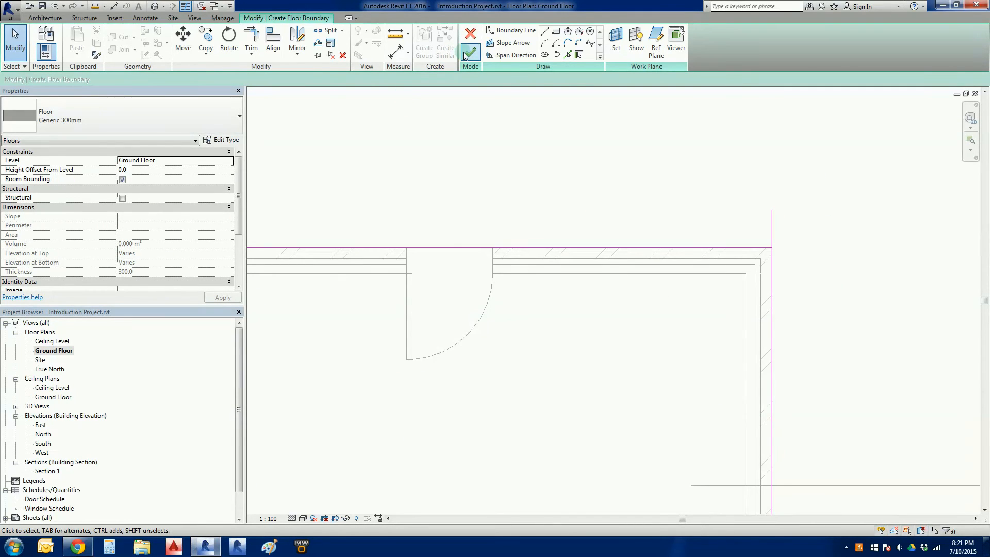
Retry finishing the floor, locate the intersecting boundary lines, and resume sketching.
click(470, 50)
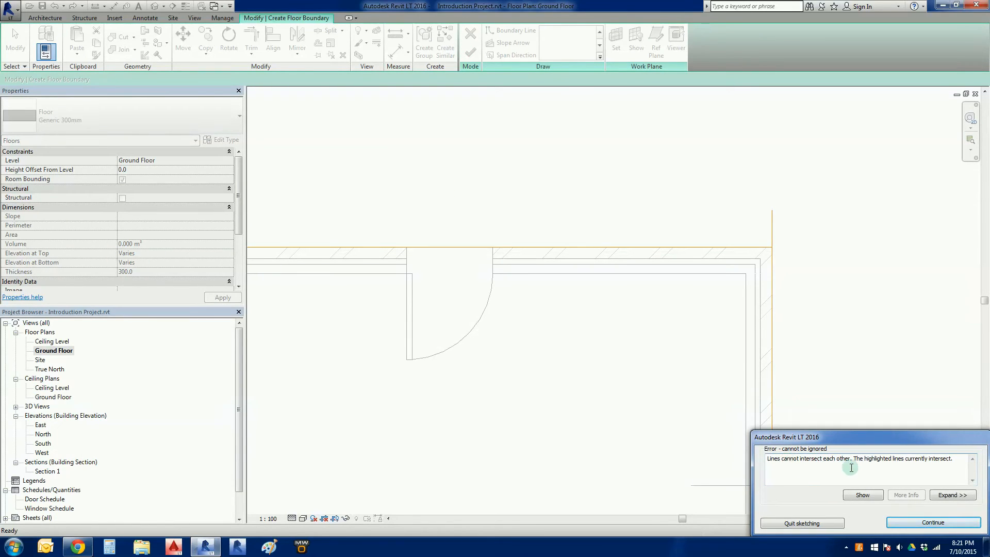
click(861, 494)
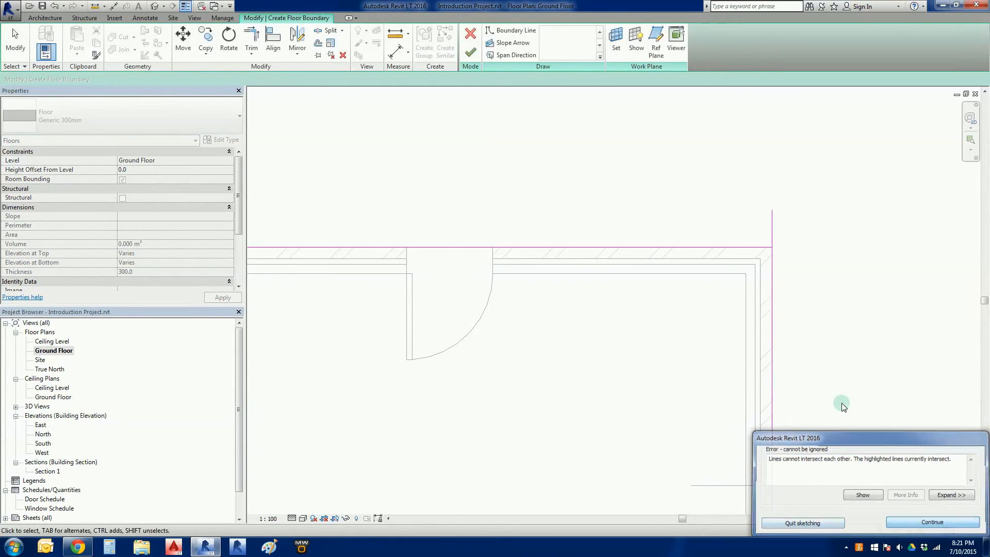
click(930, 523)
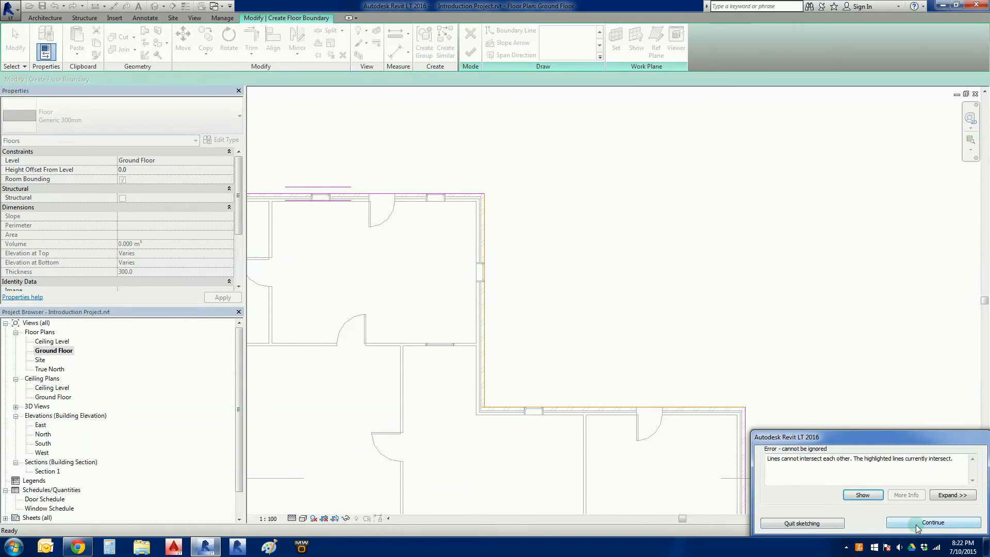
click(934, 522)
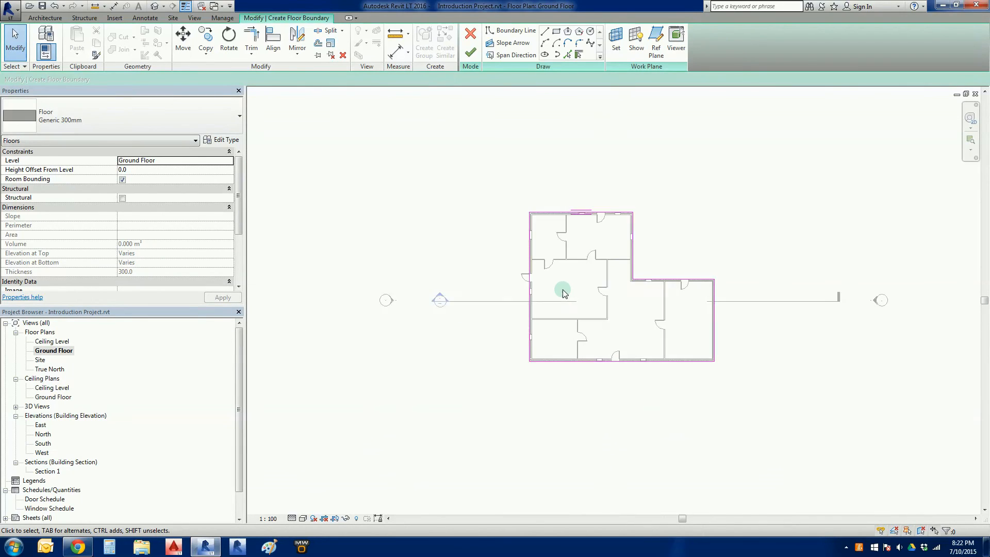
Zoom in on the corrected boundary and finish the Generic 300mm floor.
scroll(up, 3)
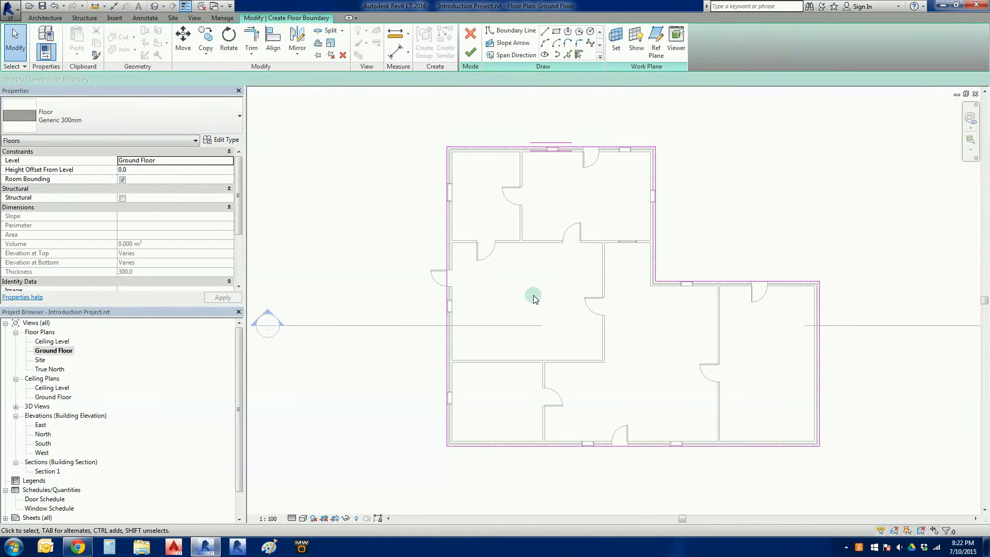
mouse_move(540, 299)
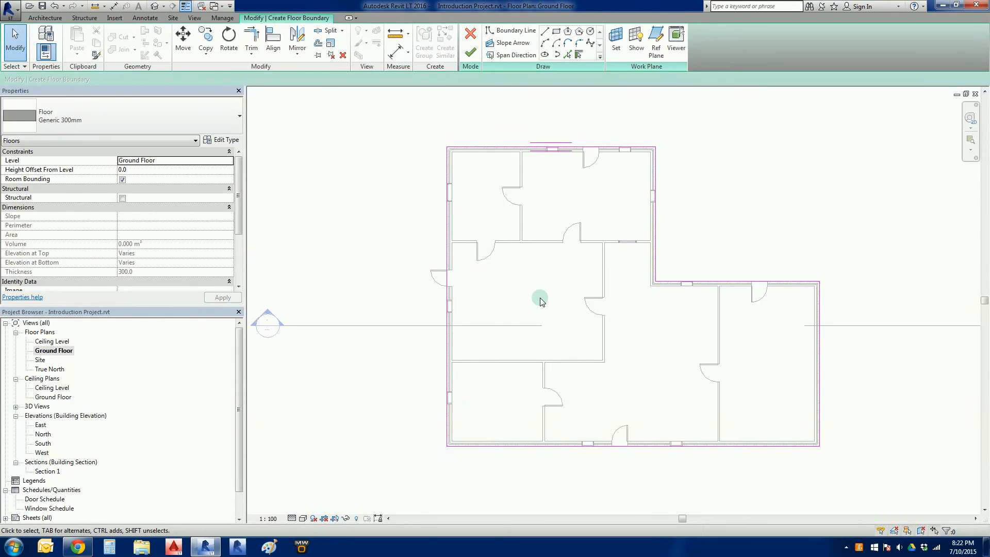
mouse_move(540, 304)
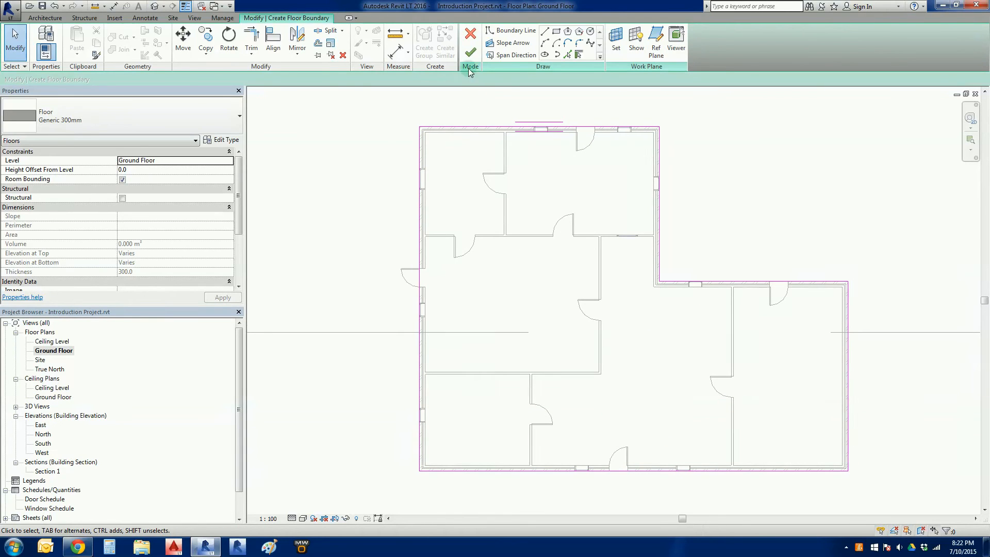
click(470, 52)
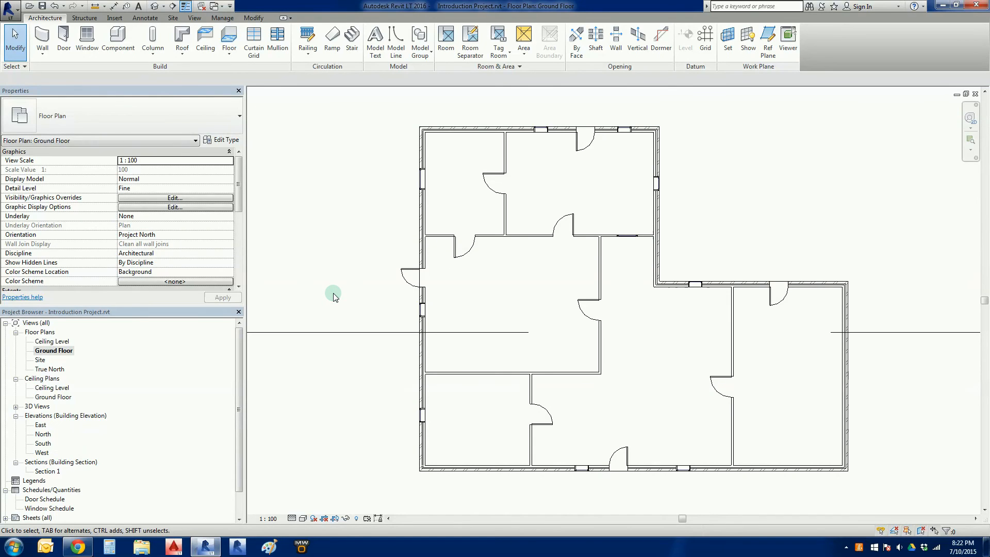
mouse_move(286, 148)
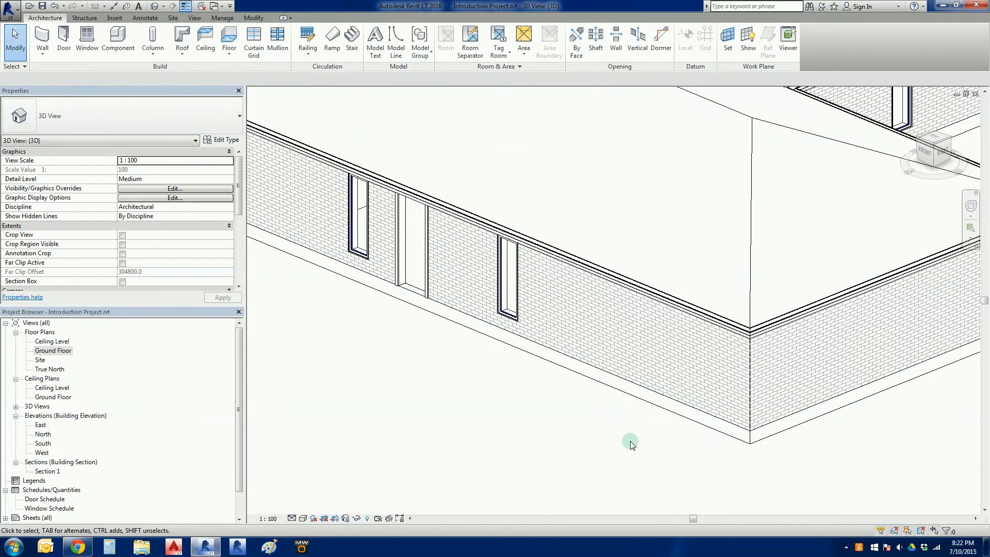
Orbit the 3D model to view the brick walls, windows, doors and hip roof.
drag(630, 442, 607, 452)
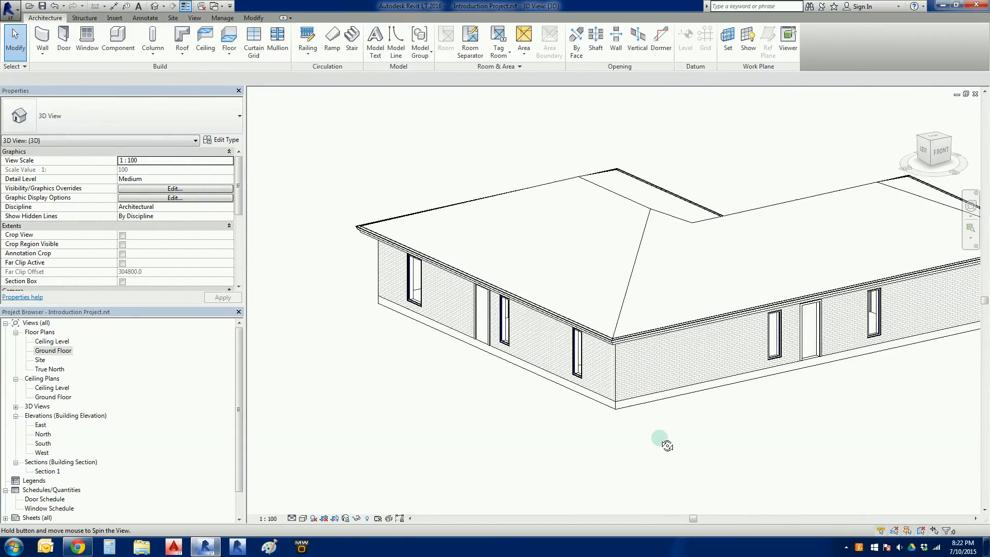
View the East, North and West elevations, then return to the Ground Floor plan.
double_click(41, 425)
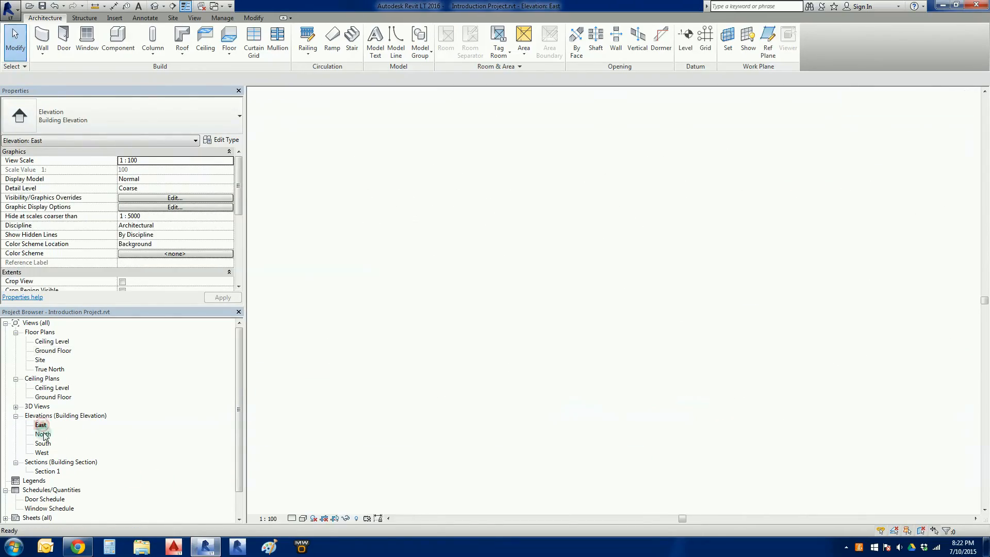
double_click(44, 433)
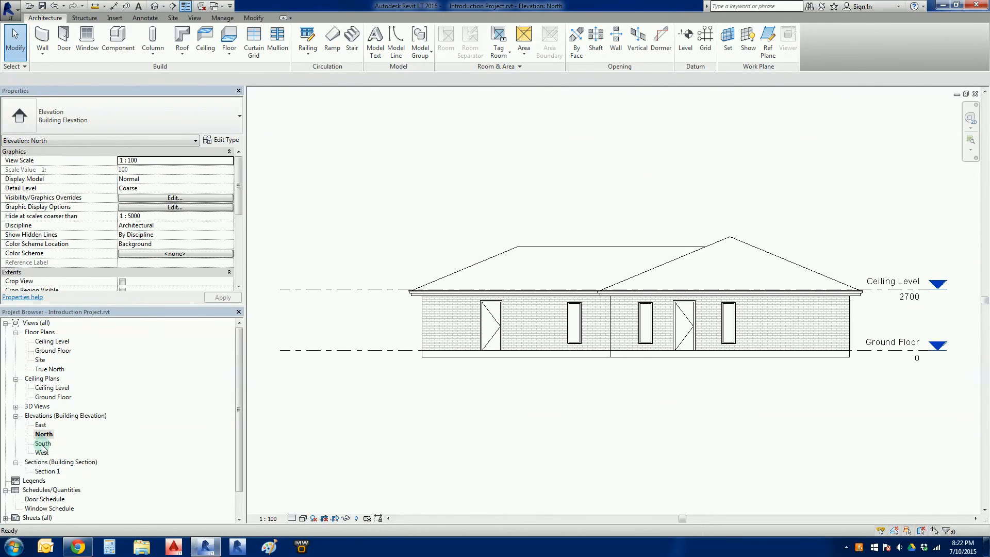
double_click(43, 452)
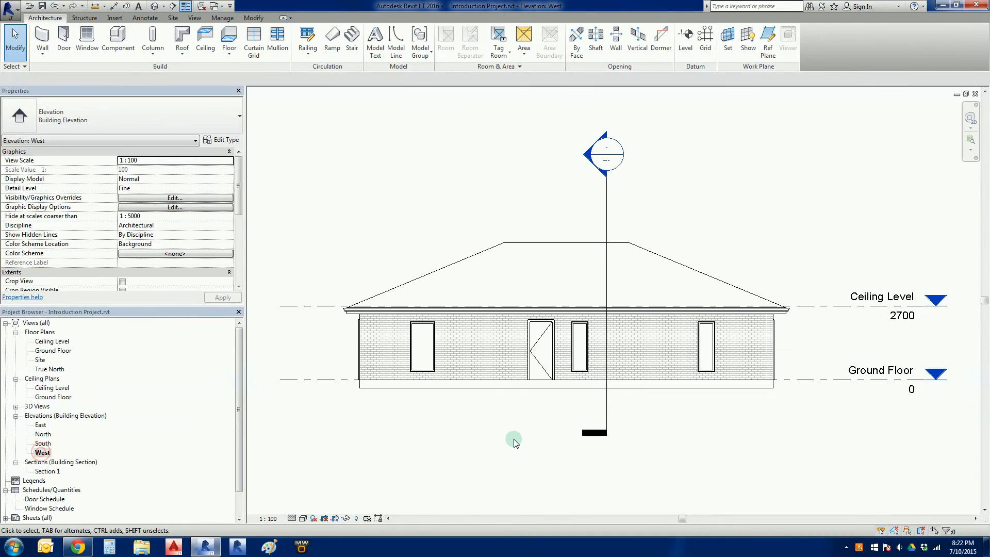
double_click(53, 351)
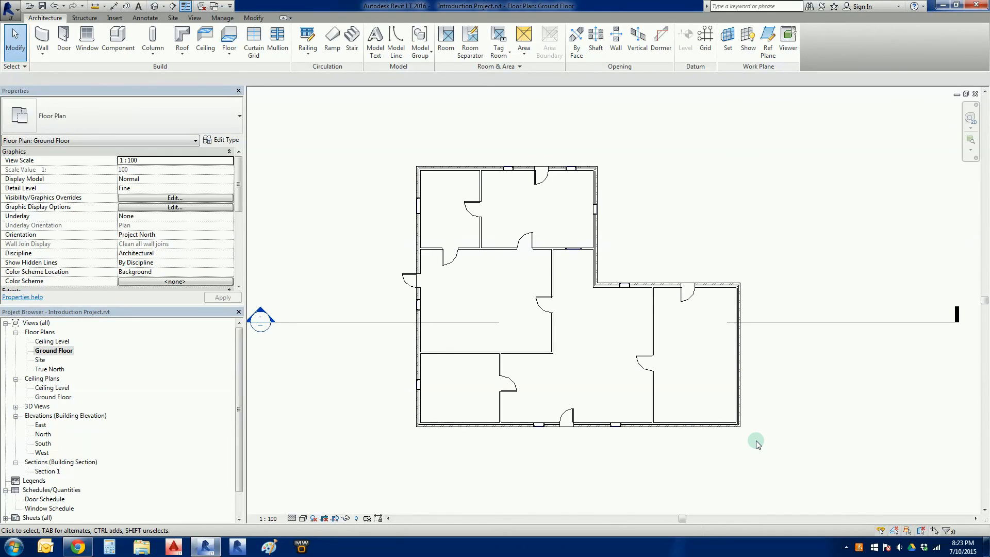
mouse_move(757, 448)
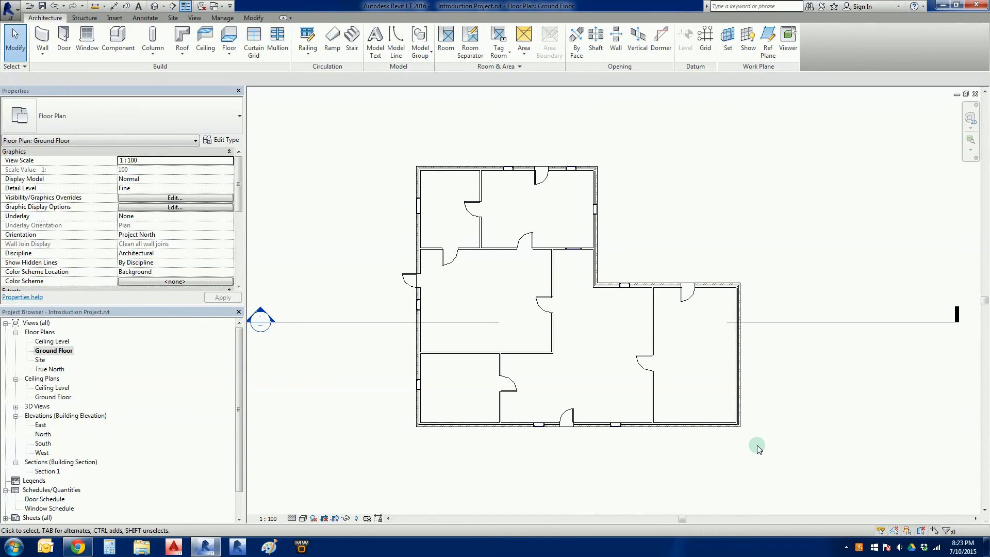
scroll(down, 3)
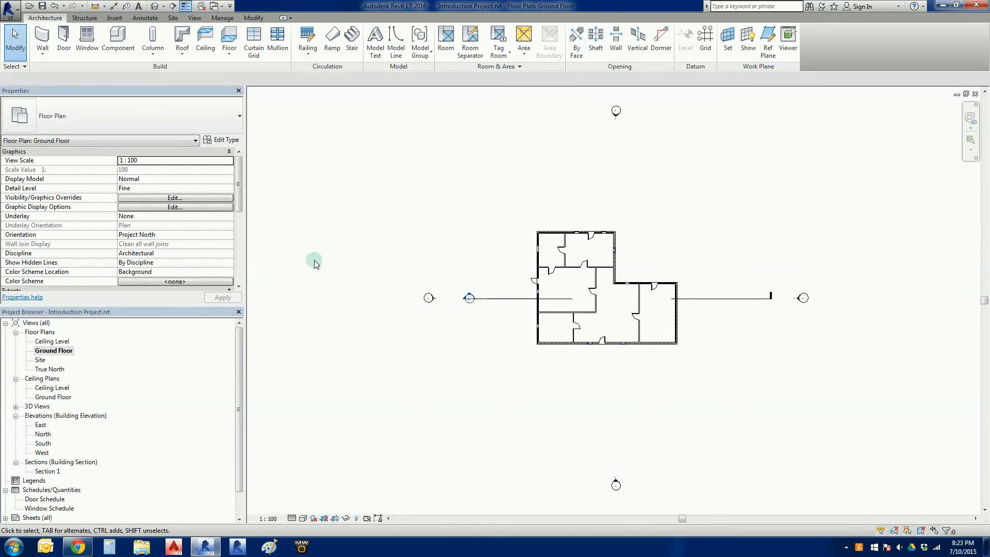
mouse_move(360, 210)
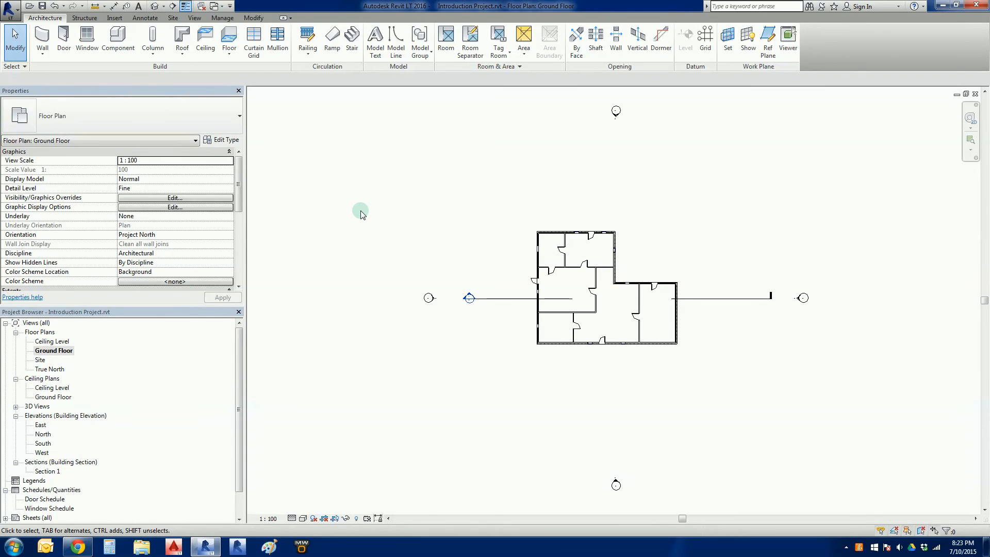